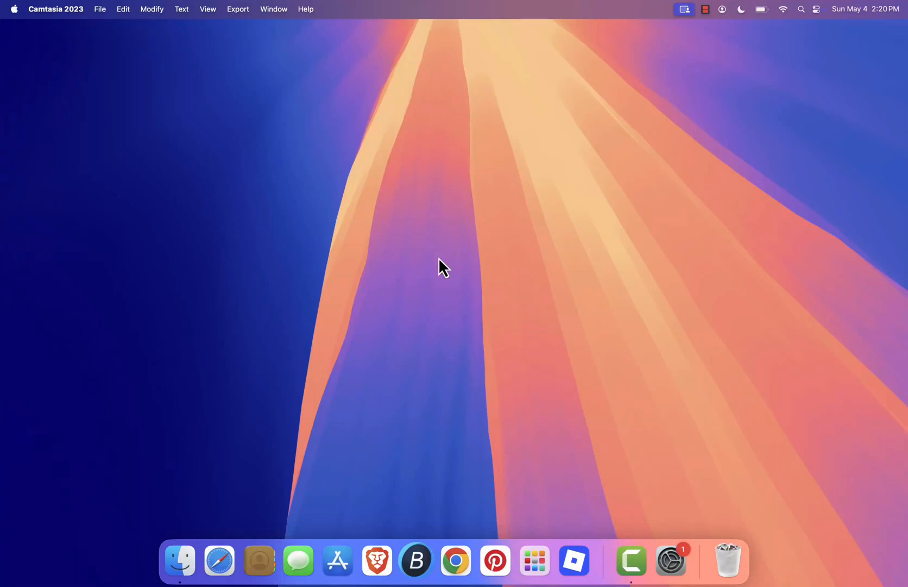
mouse_move(478, 272)
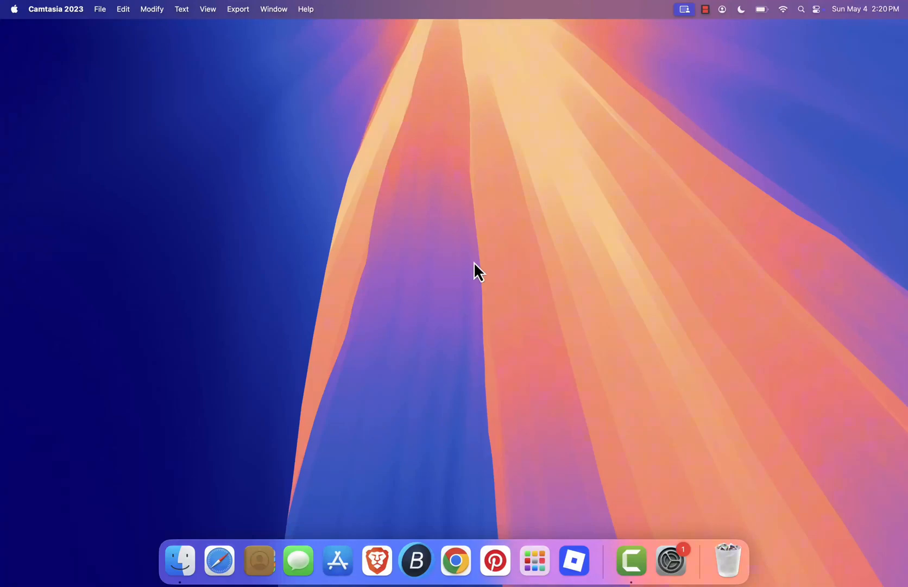
mouse_move(440, 223)
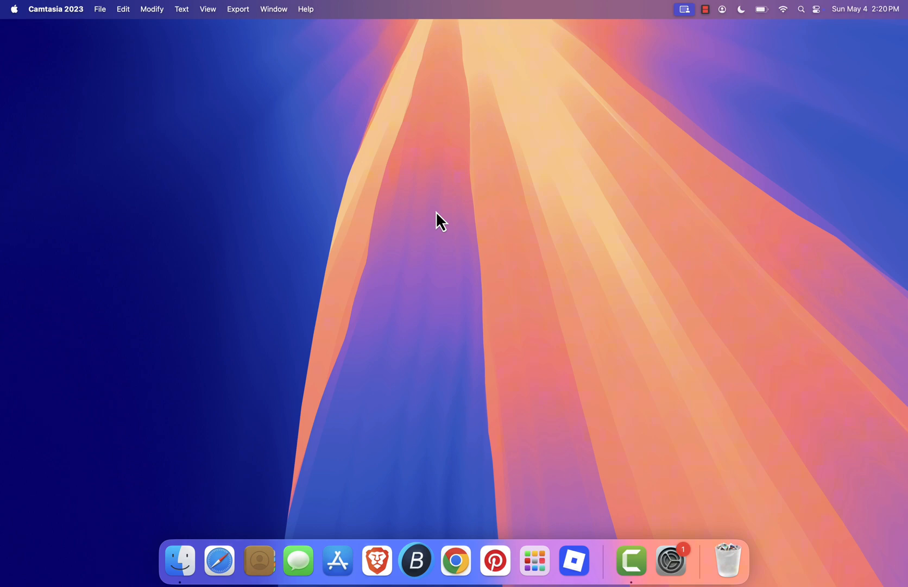
mouse_move(460, 382)
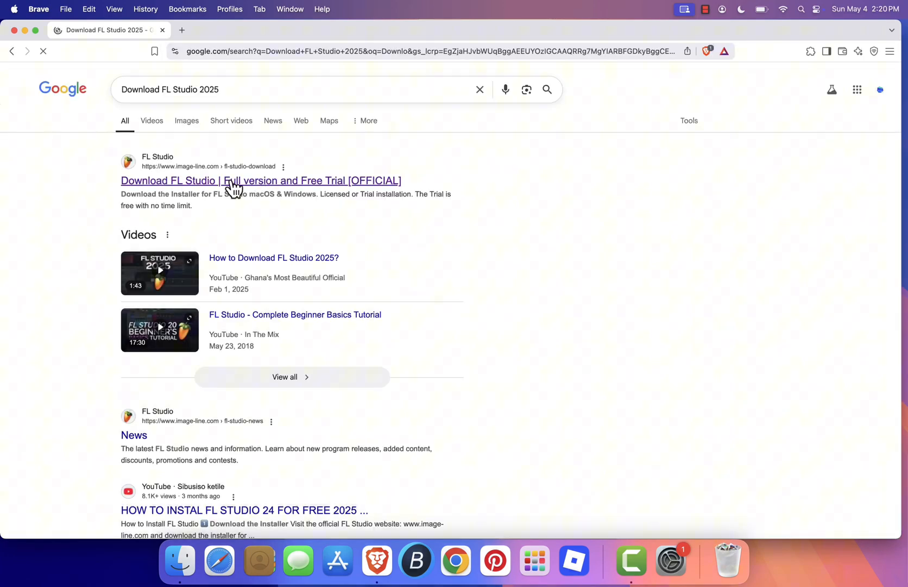
Open the official 'Download FL Studio | Full version and Free Trial' Google result
left_click(260, 180)
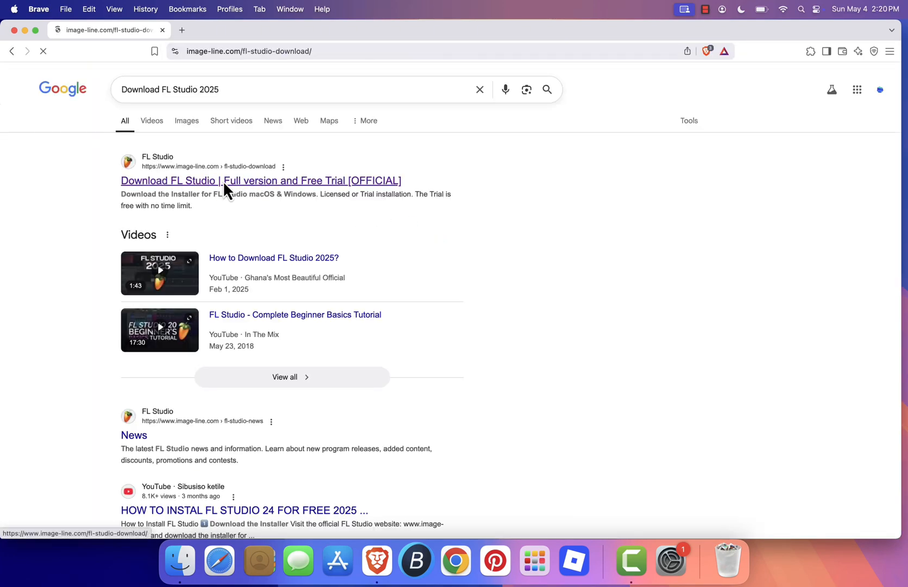
left_click(261, 180)
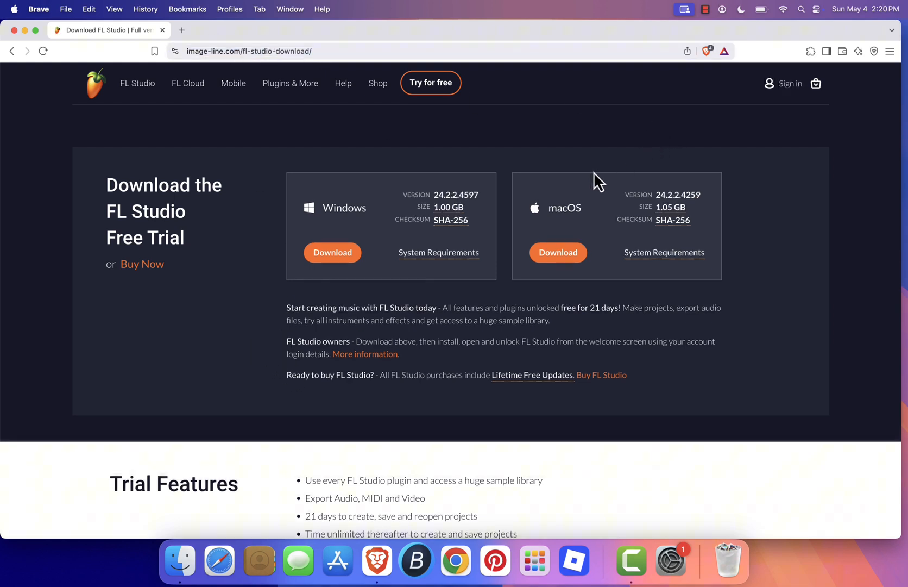
mouse_move(557, 209)
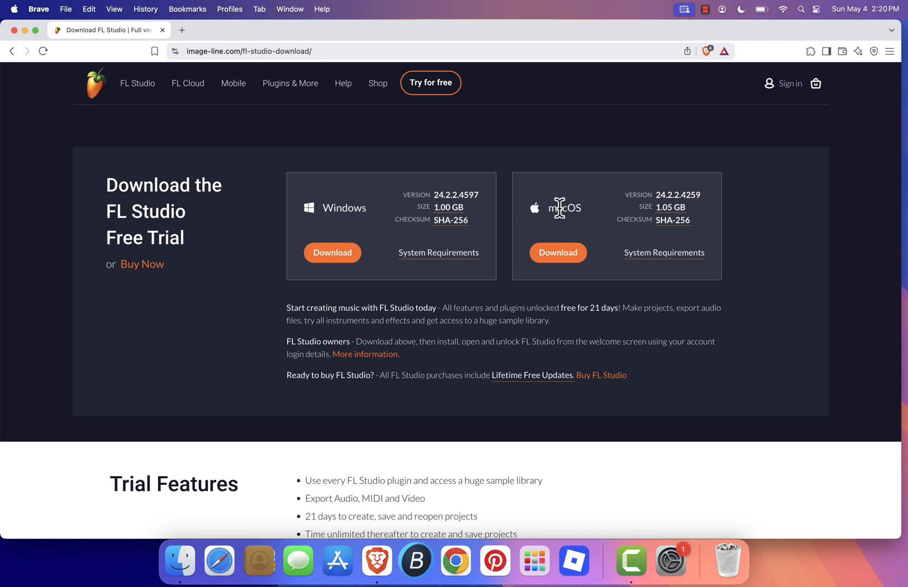
Download the macOS trial installer flstudio_mac_24.2.2.4259 and save it to Downloads
left_click(558, 252)
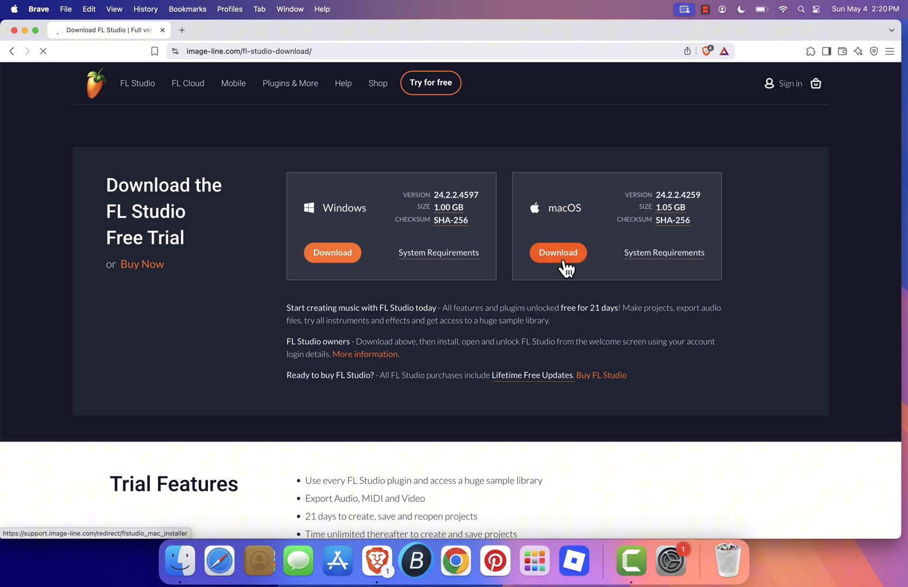
left_click(557, 252)
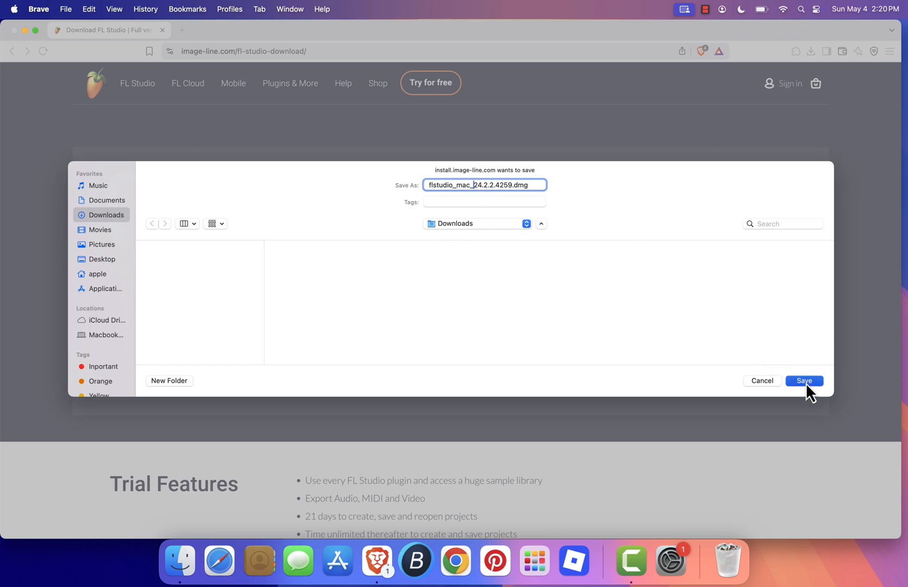
left_click(804, 380)
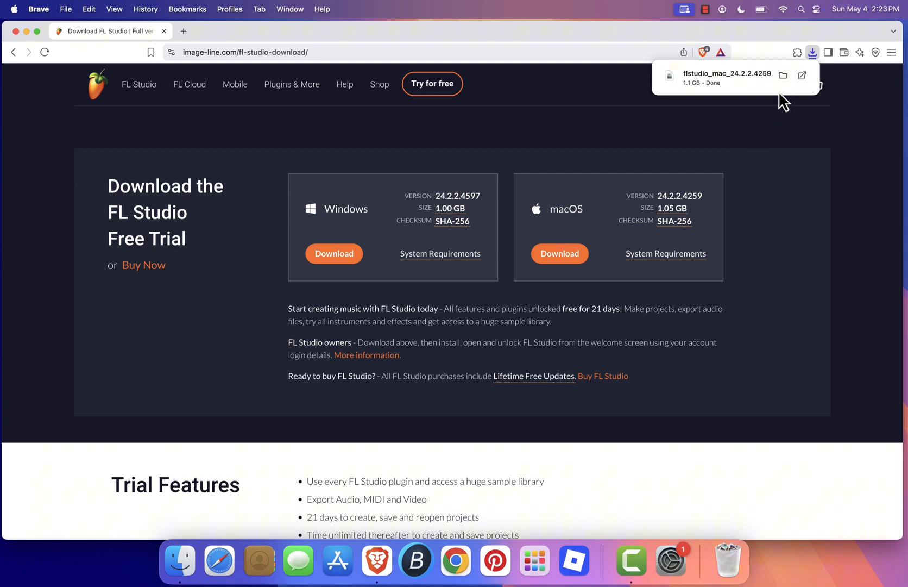
Mount the downloaded FL Studio disk image and launch Install FL Studio.pkg
left_click(784, 76)
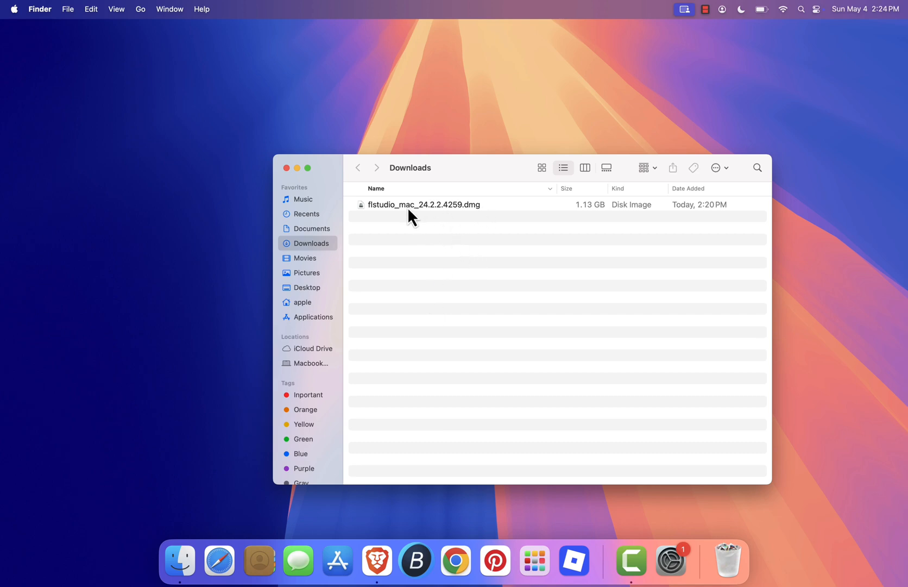
double_click(423, 204)
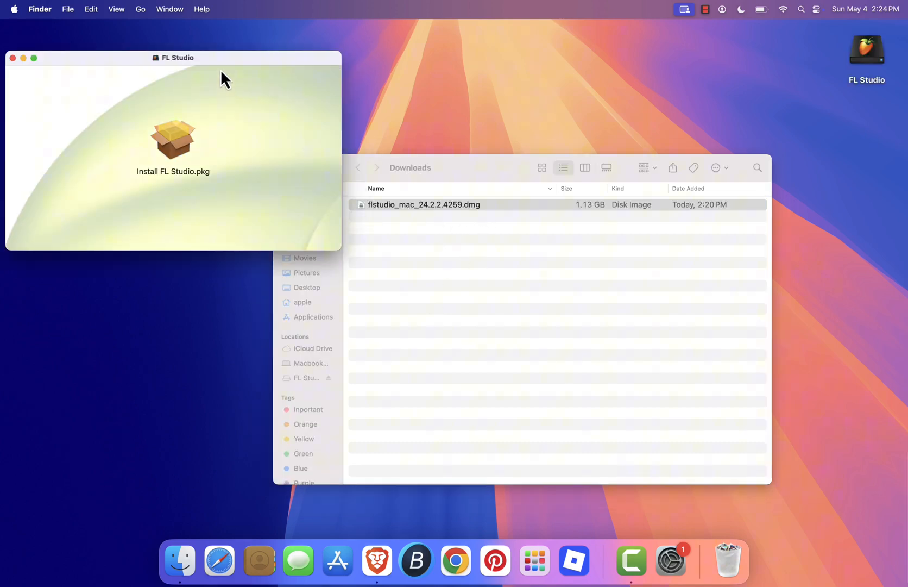
left_click_drag(177, 58, 486, 180)
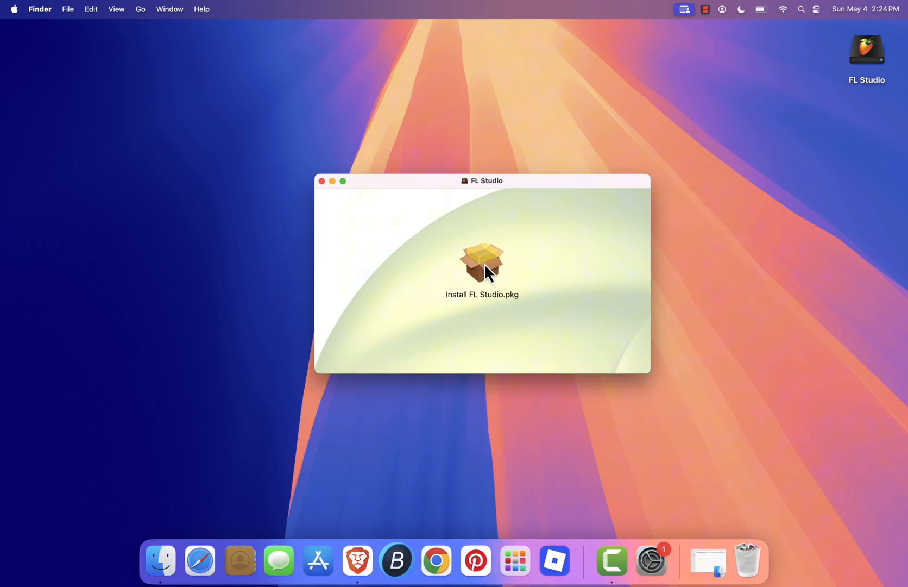
left_click(481, 262)
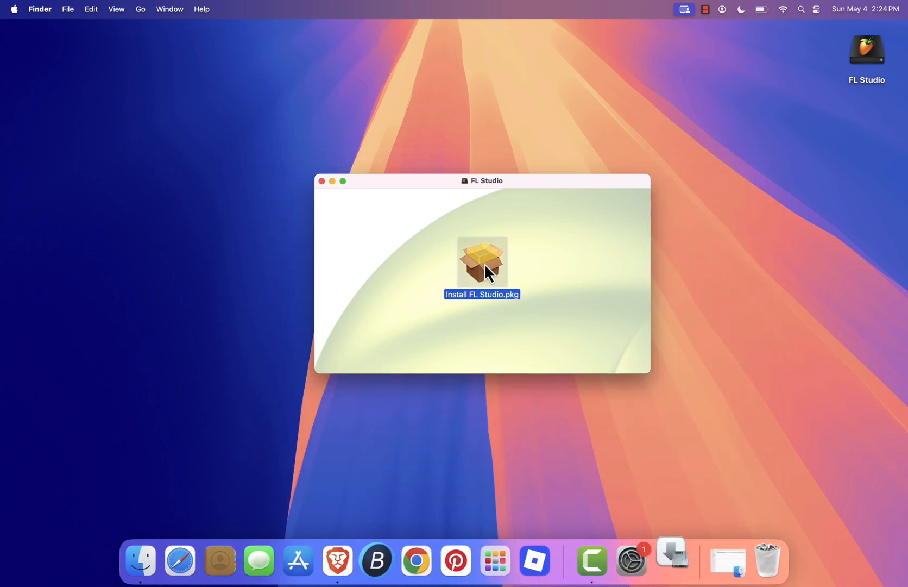
double_click(482, 263)
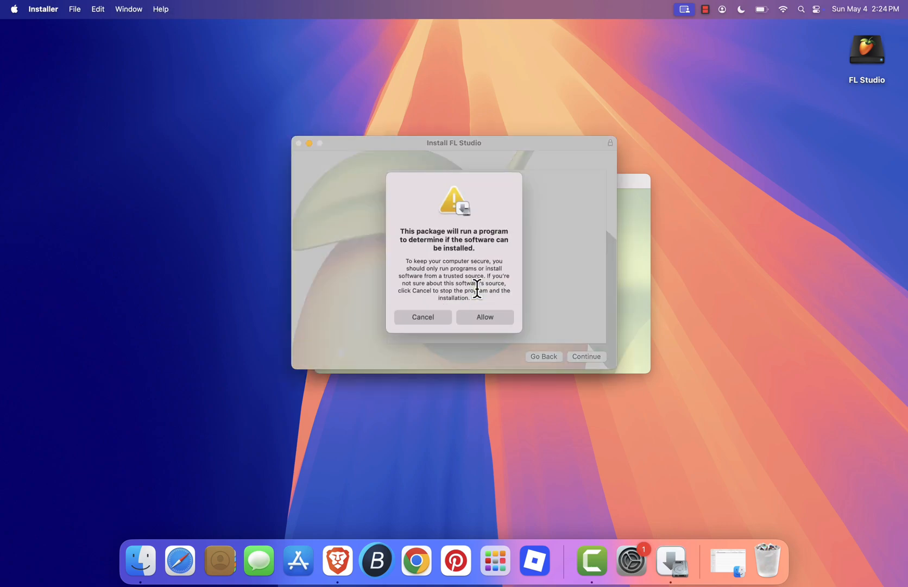
Allow the package compatibility check and advance through the introduction to the license
left_click(483, 317)
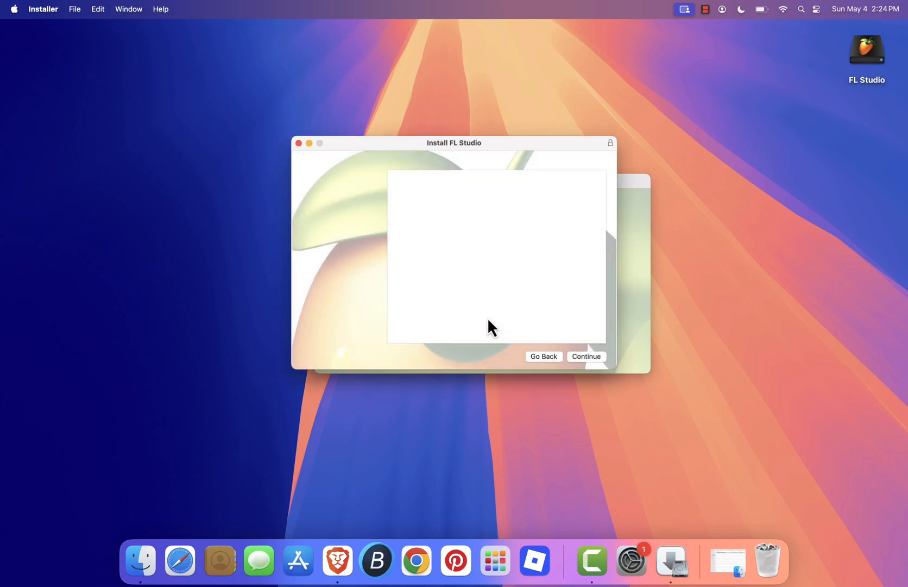
left_click(586, 356)
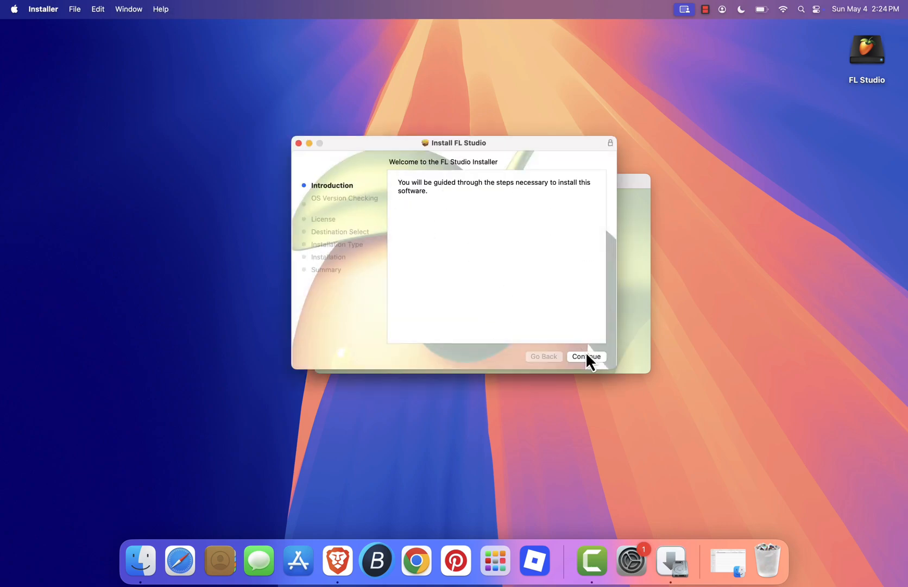
left_click(585, 357)
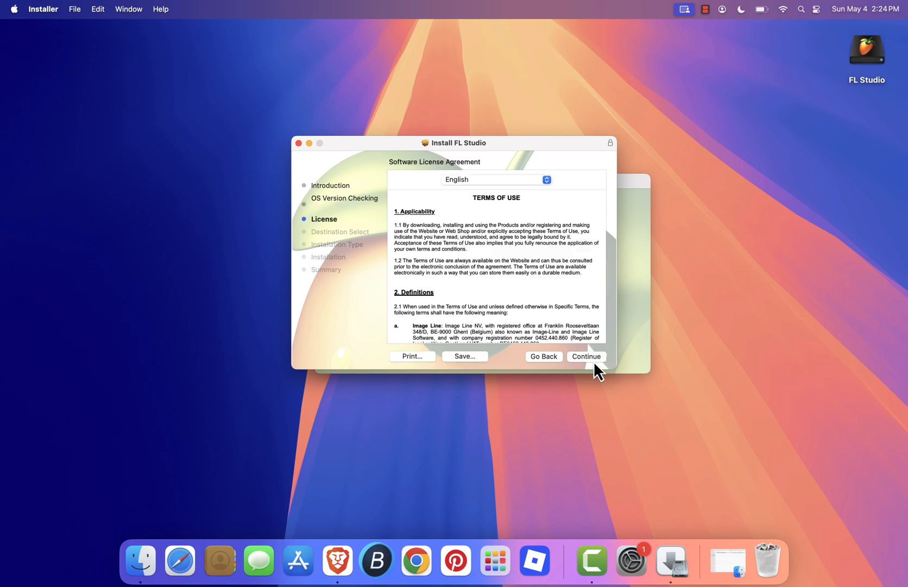
scroll("down", 3)
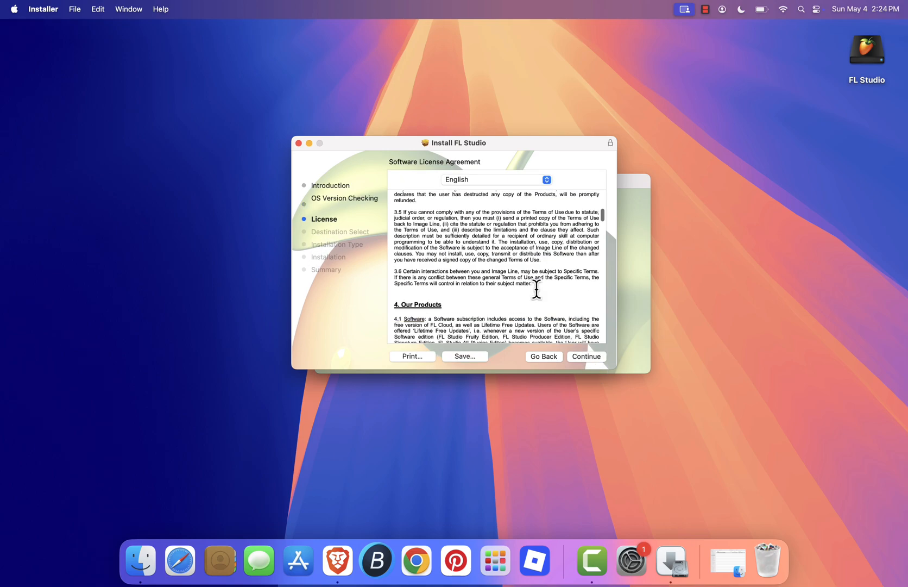
Agree to the license and start the standard install on Macintosh HD
left_click(585, 356)
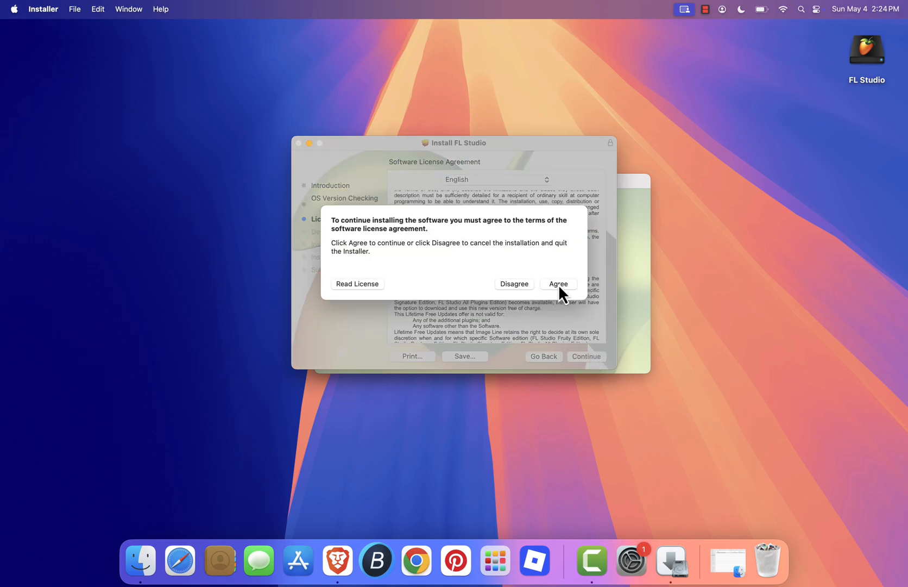
left_click(558, 283)
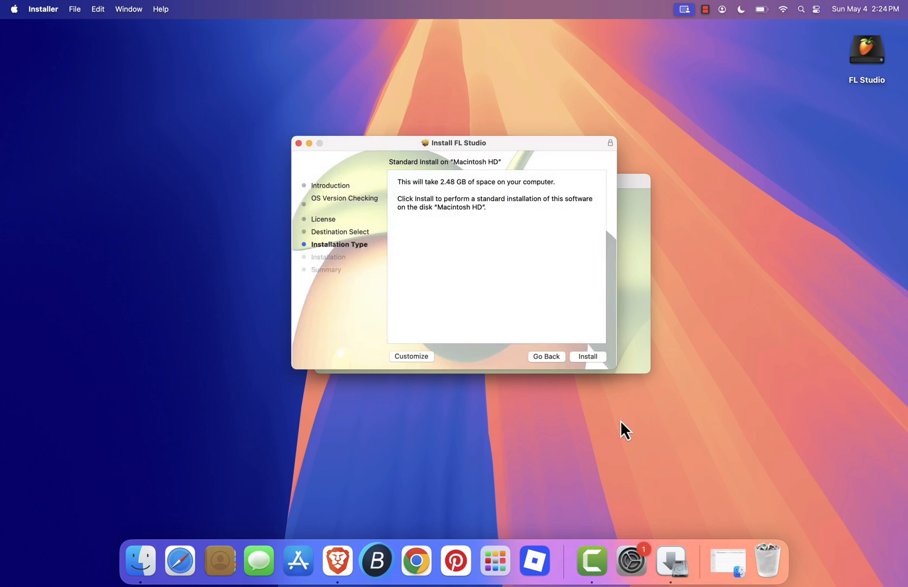
mouse_move(580, 311)
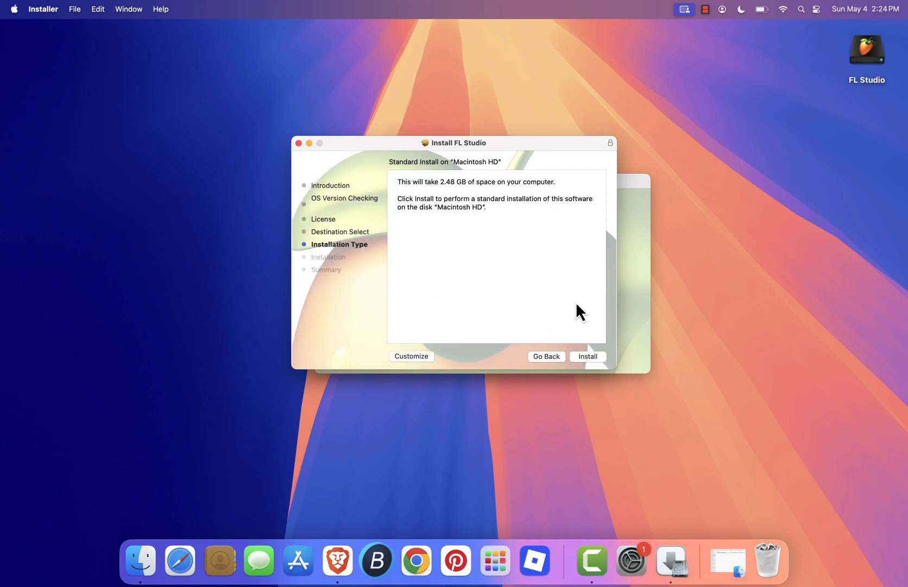
left_click(586, 356)
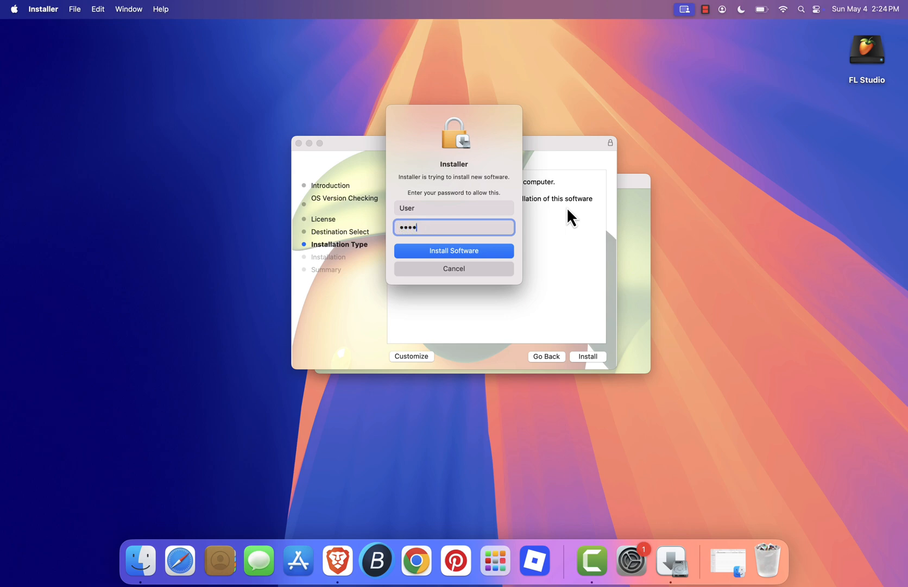
Authorize with the admin password, close the finished installer, and trash the installer package
type("•")
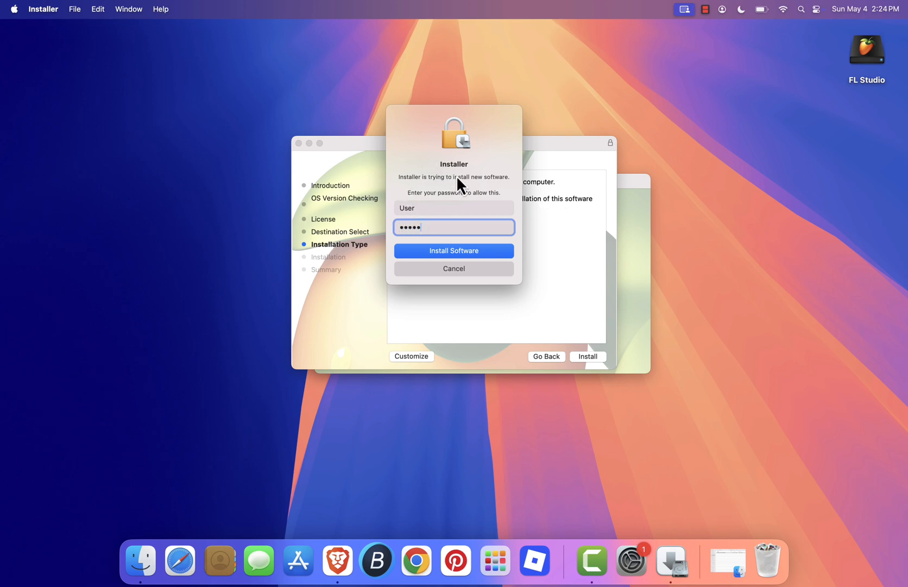
left_click(454, 251)
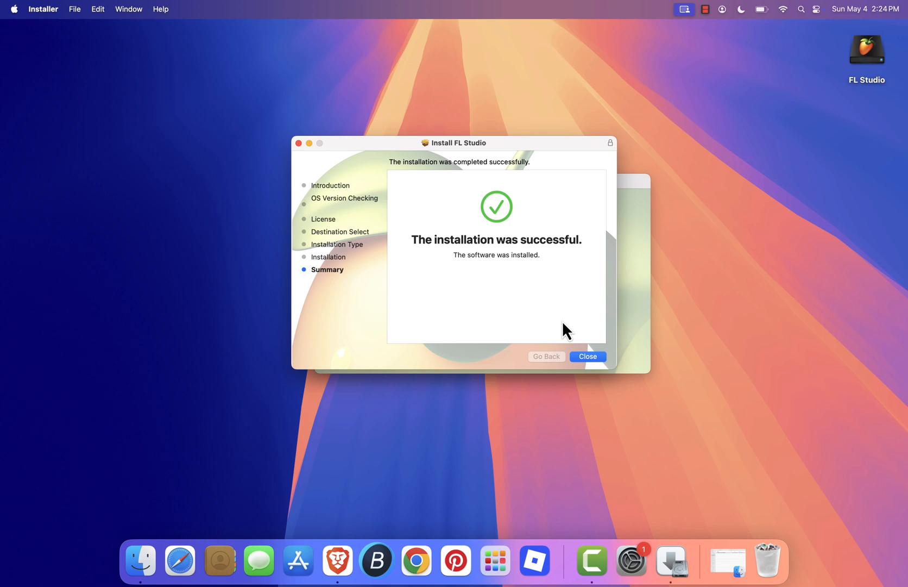
left_click(587, 356)
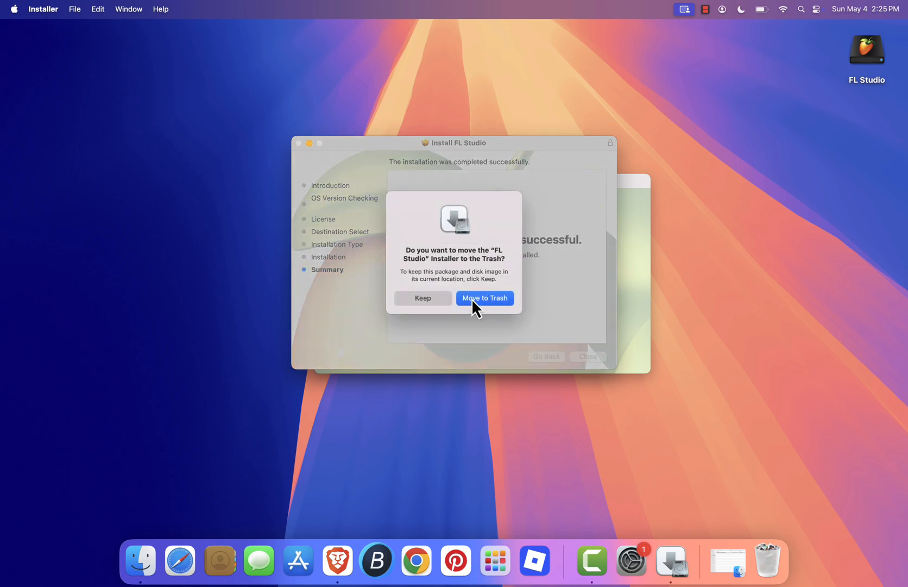
left_click(484, 297)
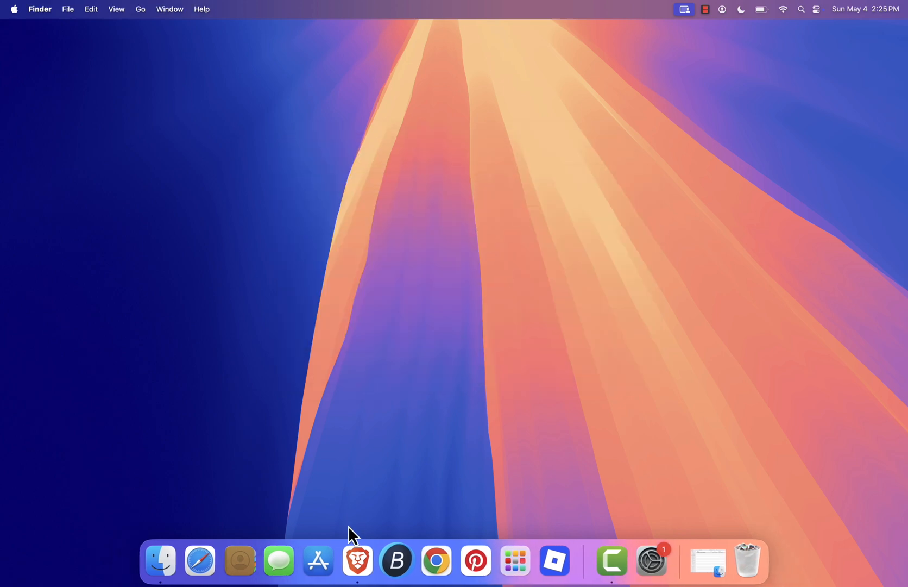
mouse_move(161, 560)
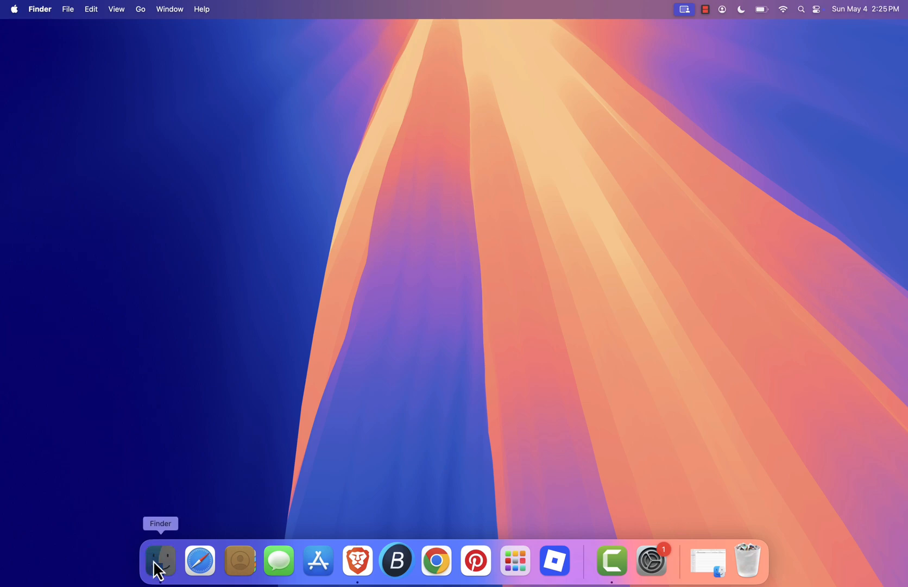
Find FL Studio 2024 in the Finder Applications folder and launch it
left_click(160, 560)
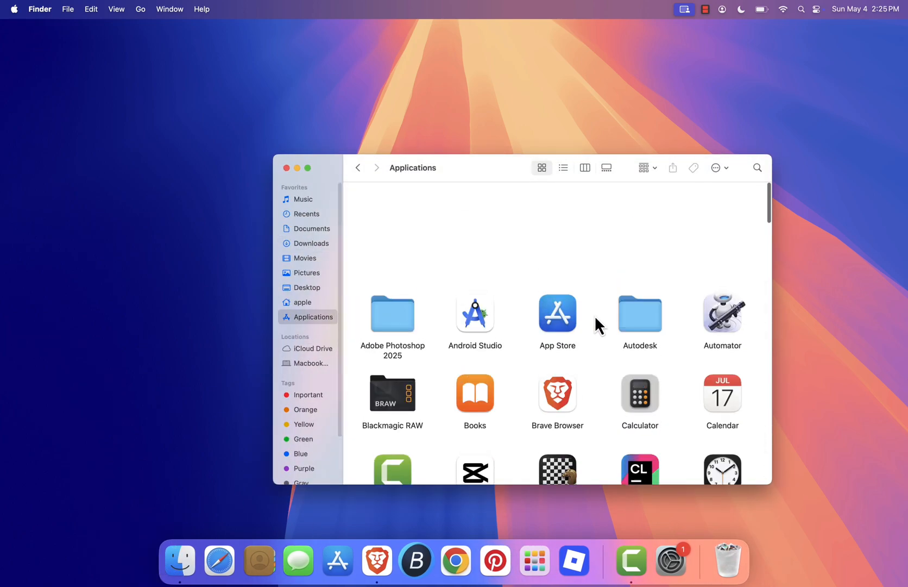
scroll("down", 3)
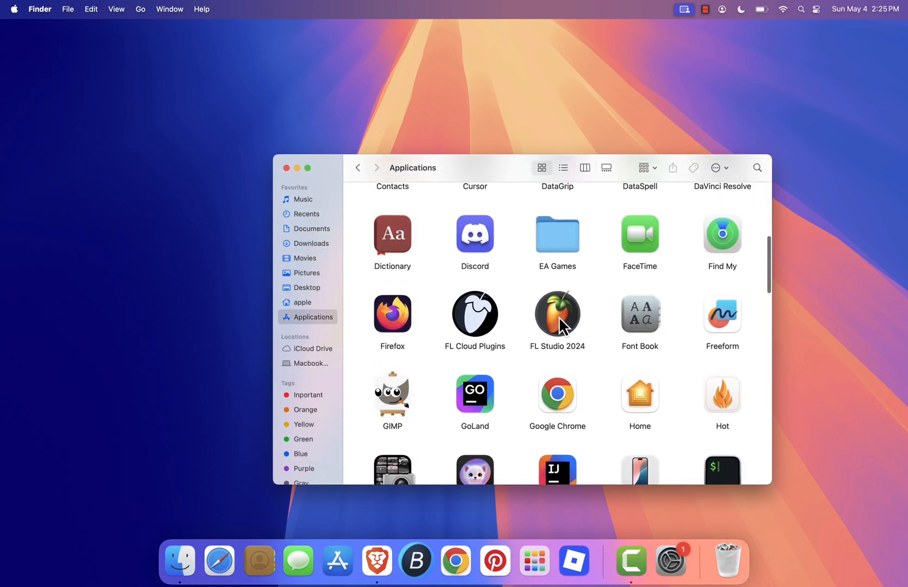
left_click(557, 314)
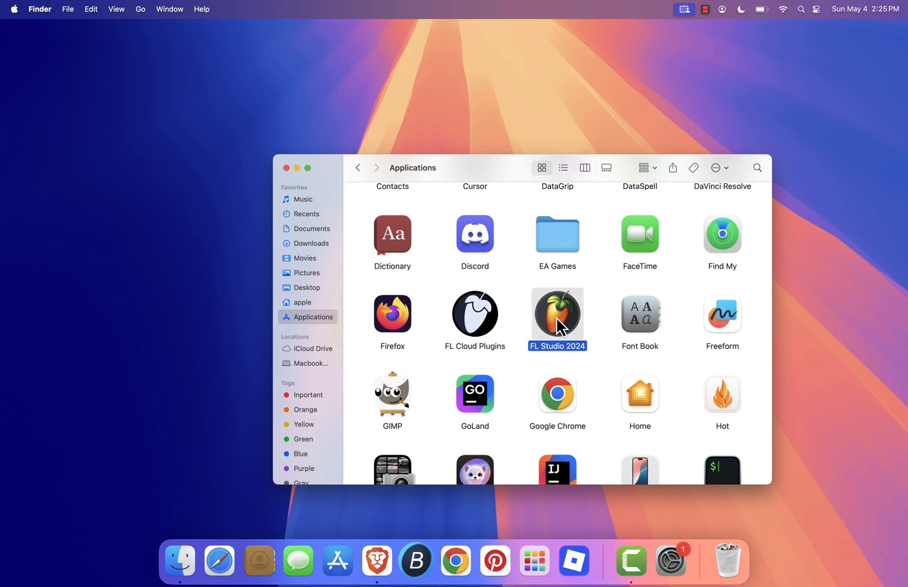
double_click(557, 315)
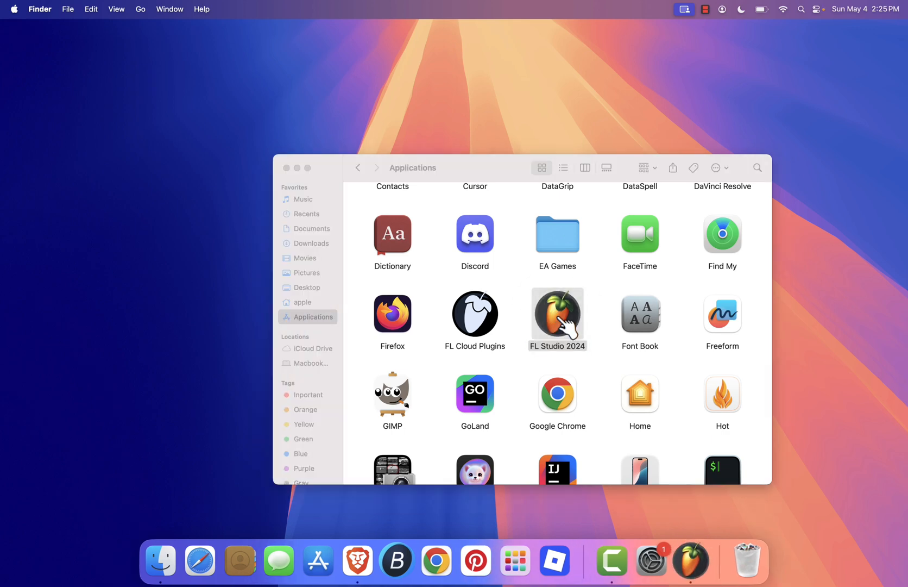
double_click(556, 317)
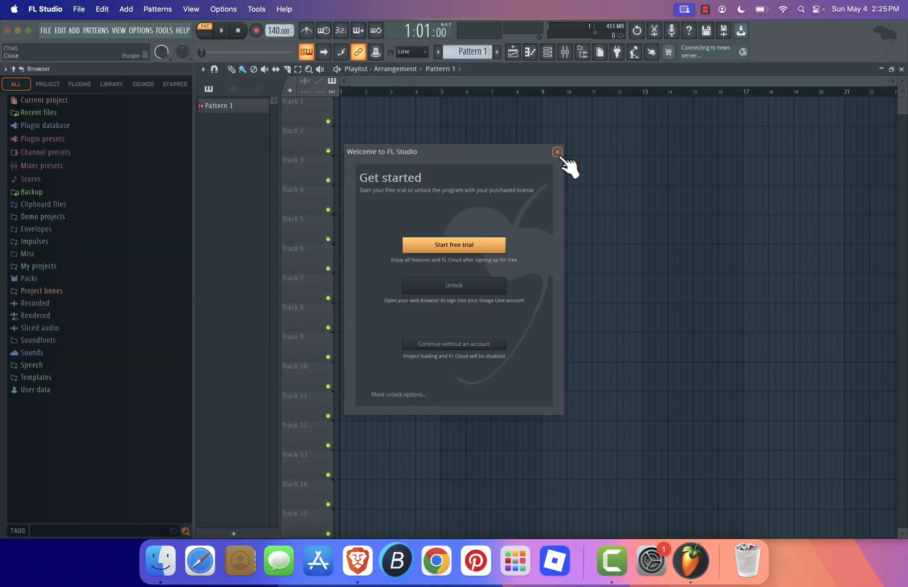
Dismiss the Welcome dialog, expand Channel presets, and show the Channel rack with 808 drums
left_click(556, 151)
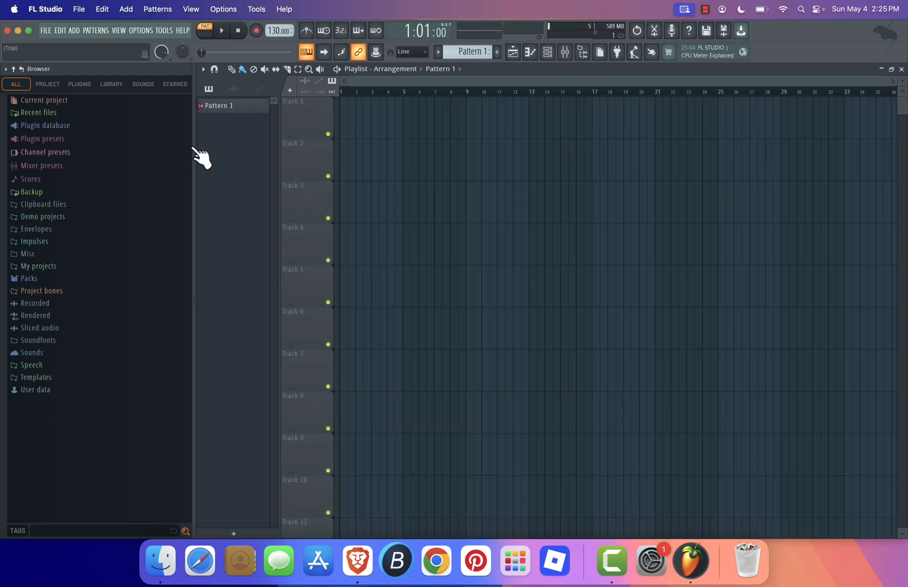
left_click(45, 151)
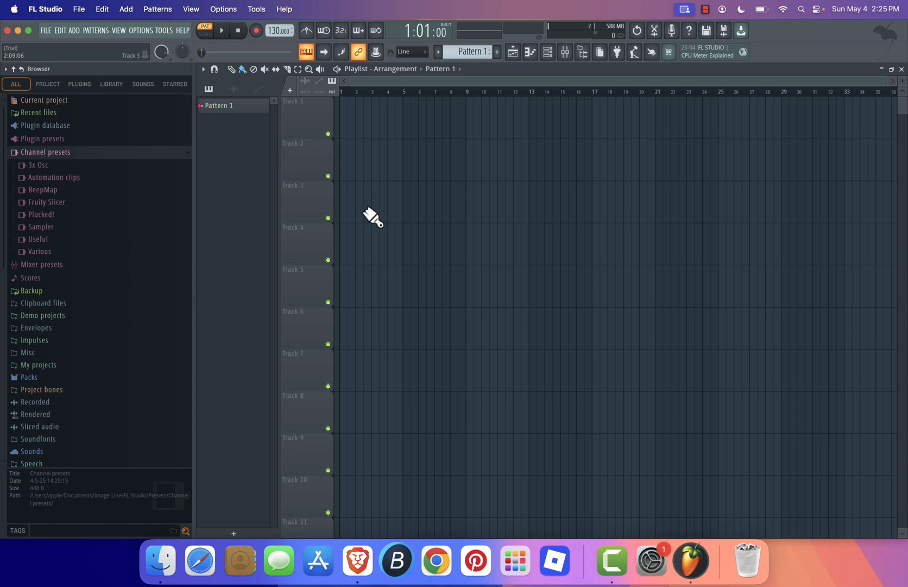
scroll("down", 3)
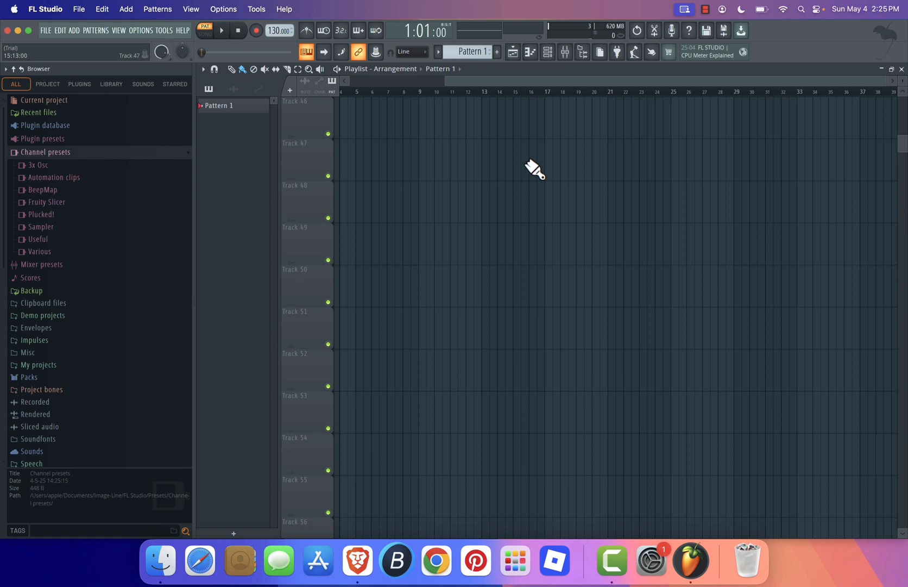
mouse_move(104, 29)
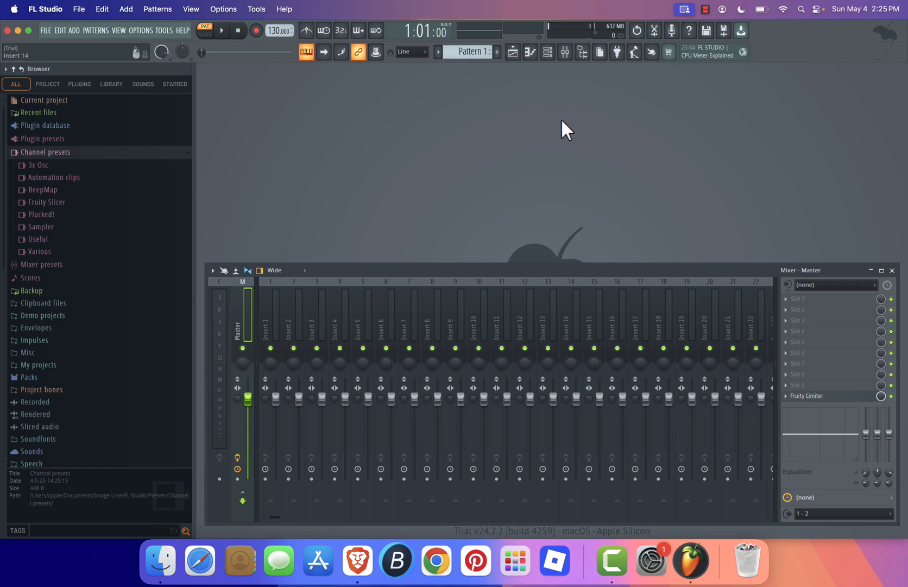
left_click(565, 52)
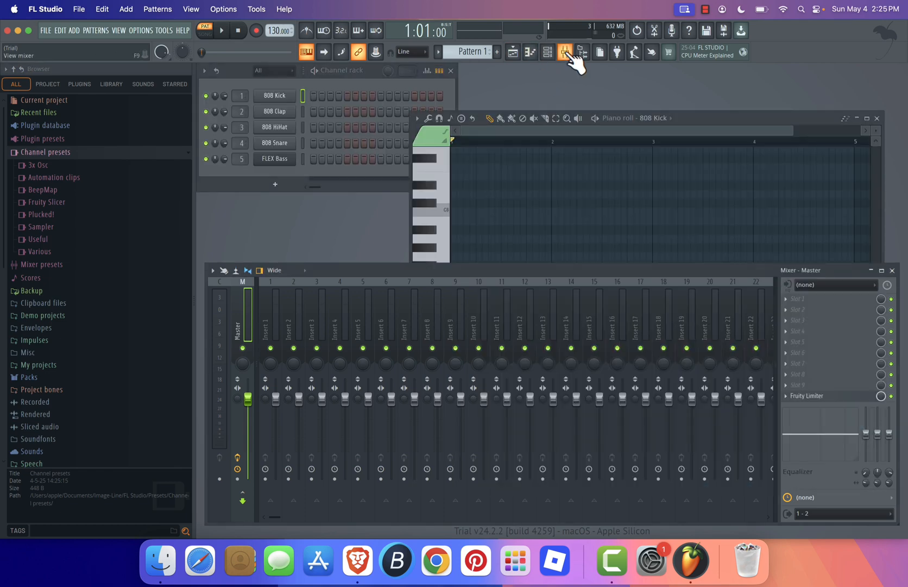